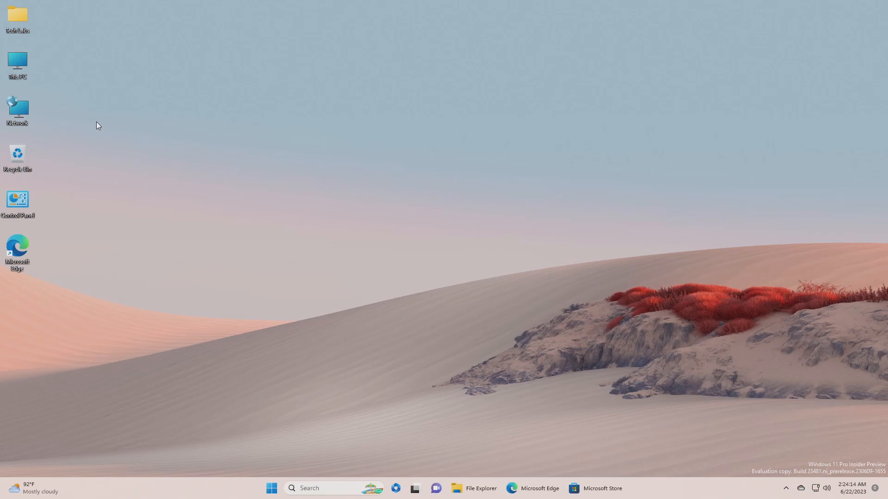
pyautogui.moveTo(341, 365)
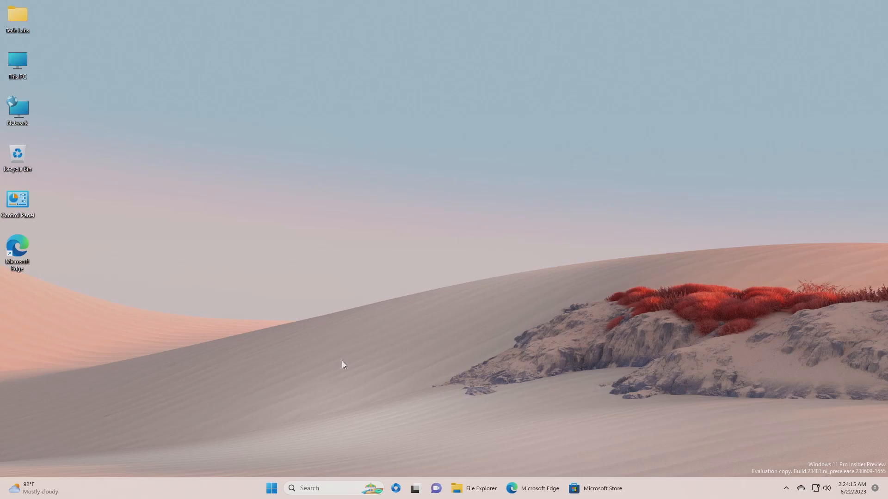
# From Start, launch Settings and switch Title bar window shake On under System > Multitasking
pyautogui.click(271, 488)
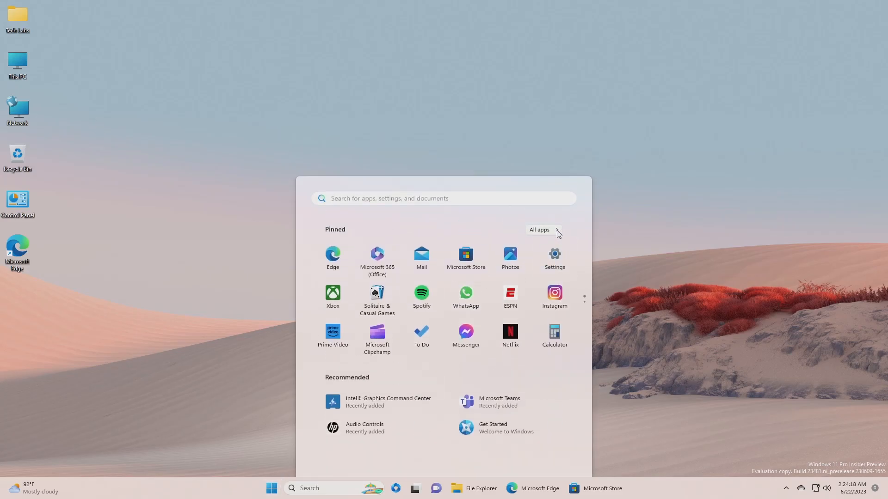
pyautogui.click(553, 258)
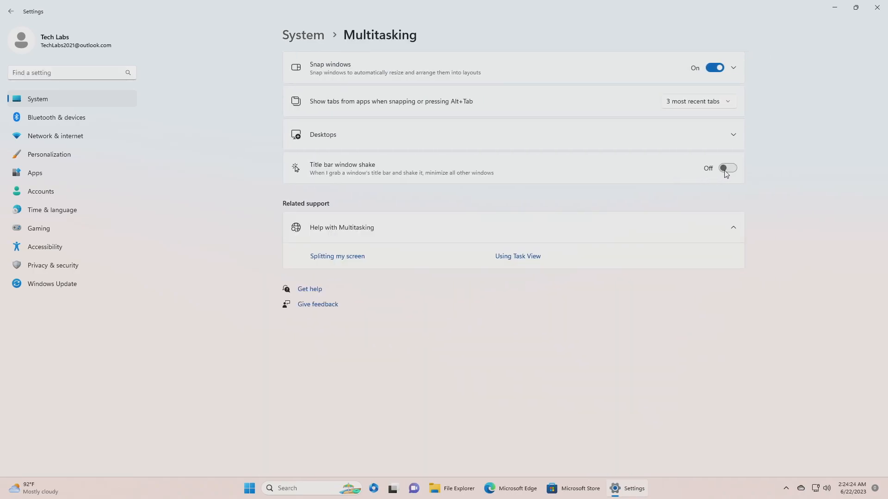
pyautogui.click(727, 168)
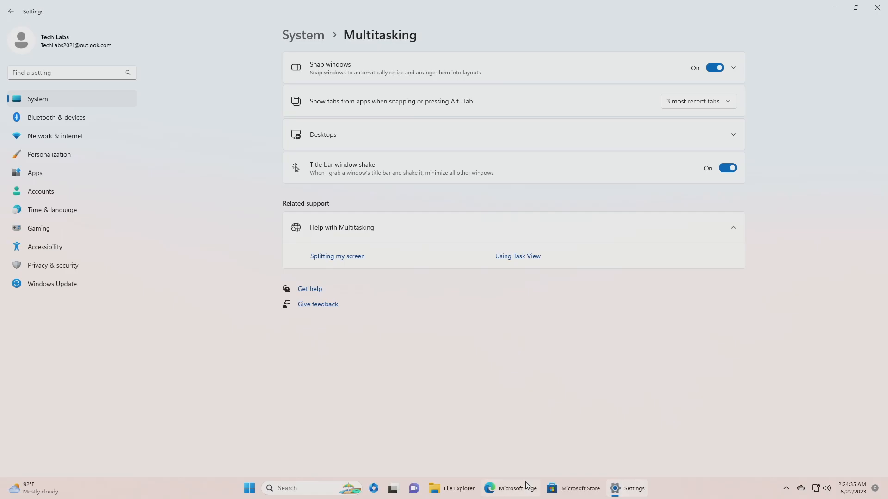